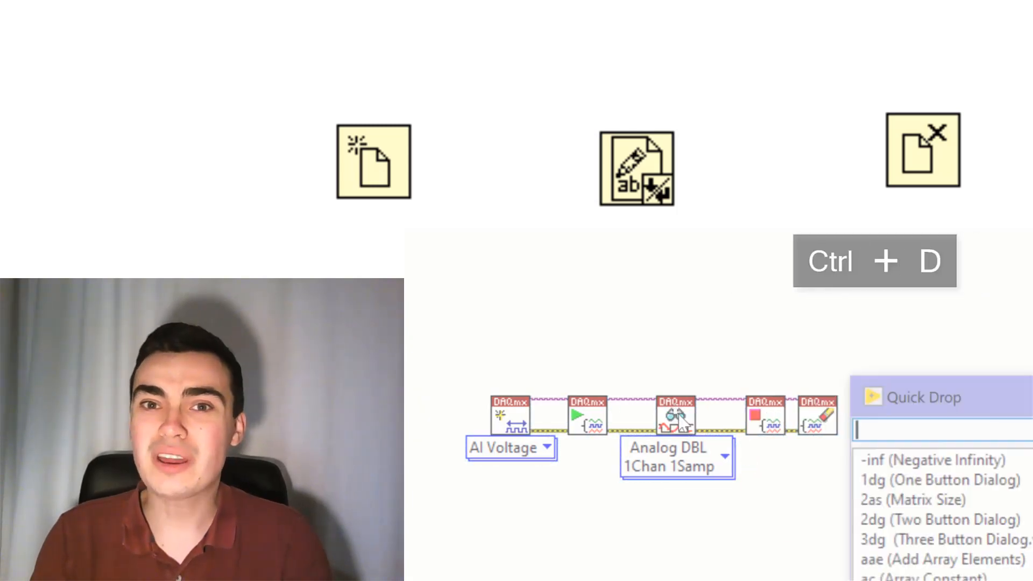
Undo the created controls and start inserting the DAQmx Read/trigger node via Quick Drop.
key("Ctrl+z")
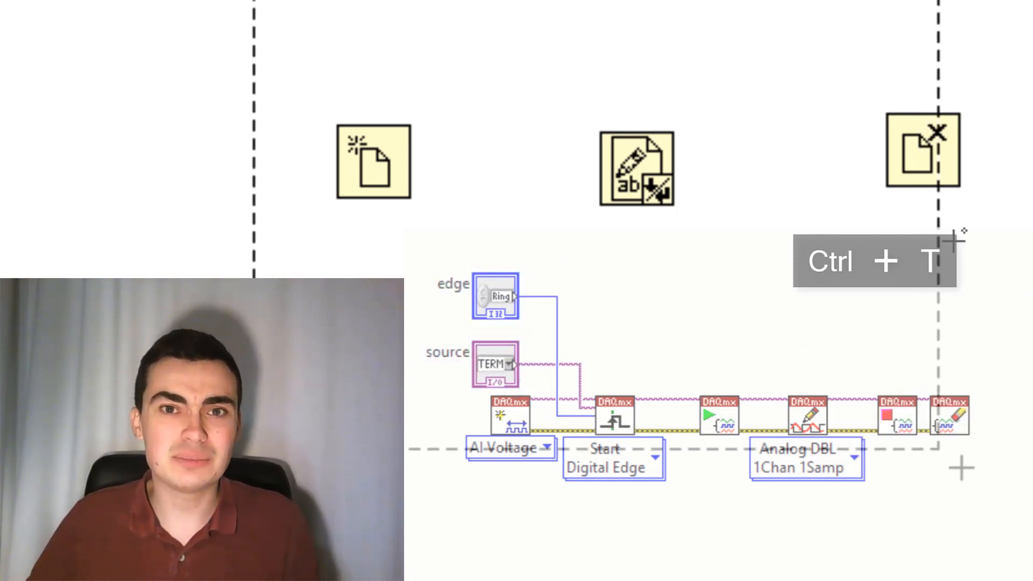
type("rea")
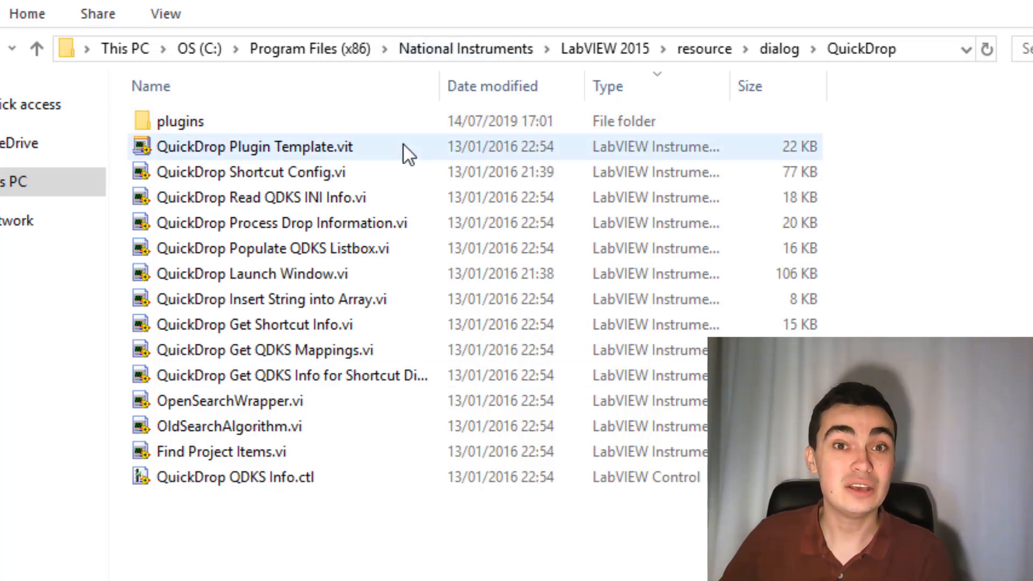
Launch QuickDrop Plugin Template.vit from the LabVIEW 2015 QuickDrop resource folder.
double_click(248, 146)
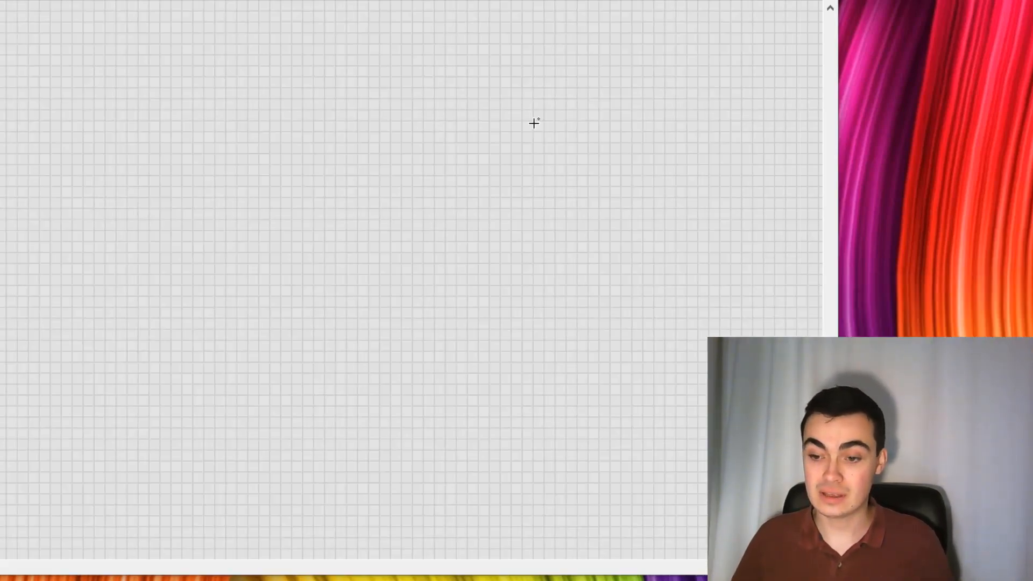
mouse_move(289, 136)
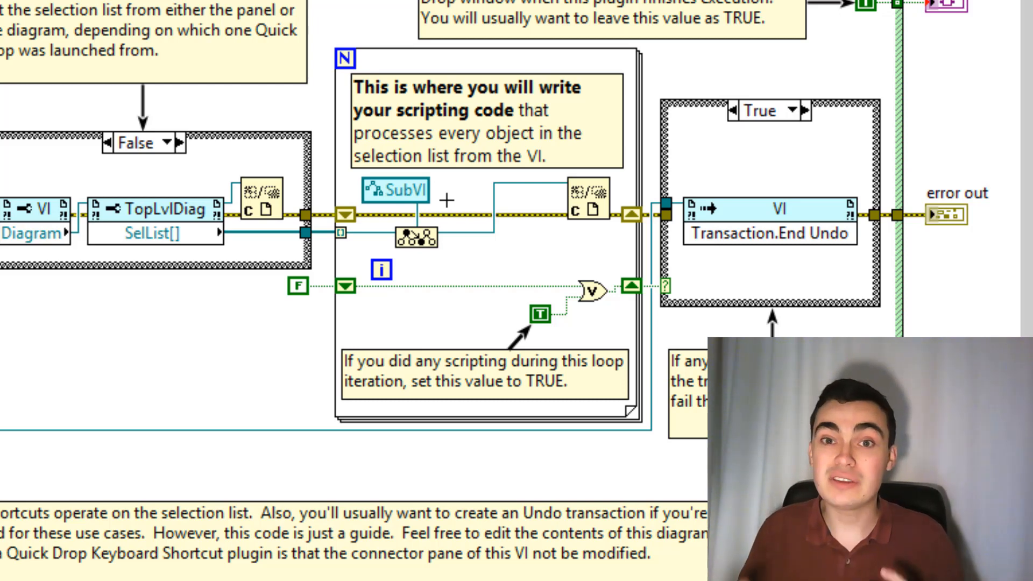
mouse_move(417, 242)
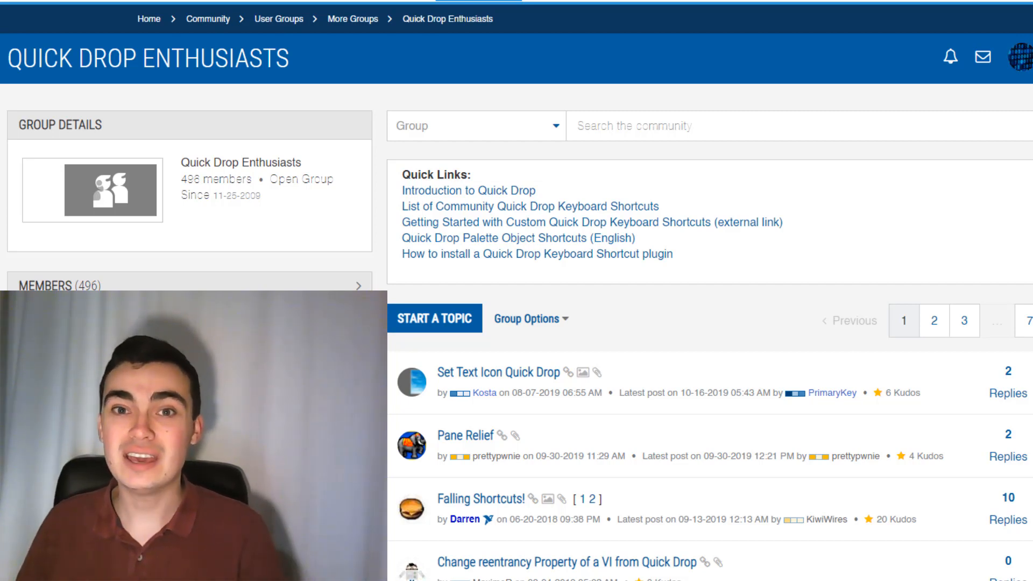
Open the List of Community Quick Drop Keyboard Shortcuts post from the group's quick links.
left_click(538, 206)
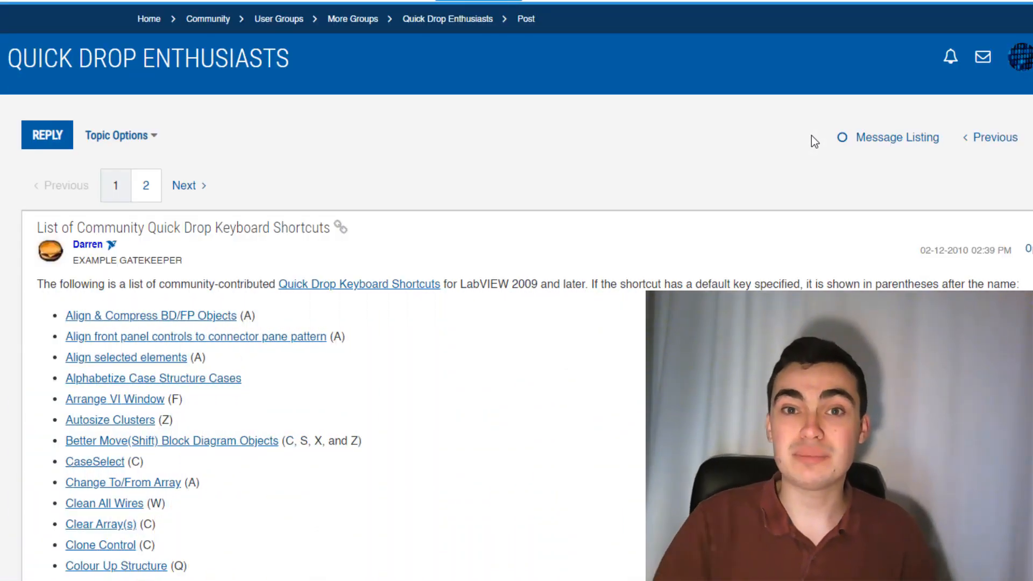